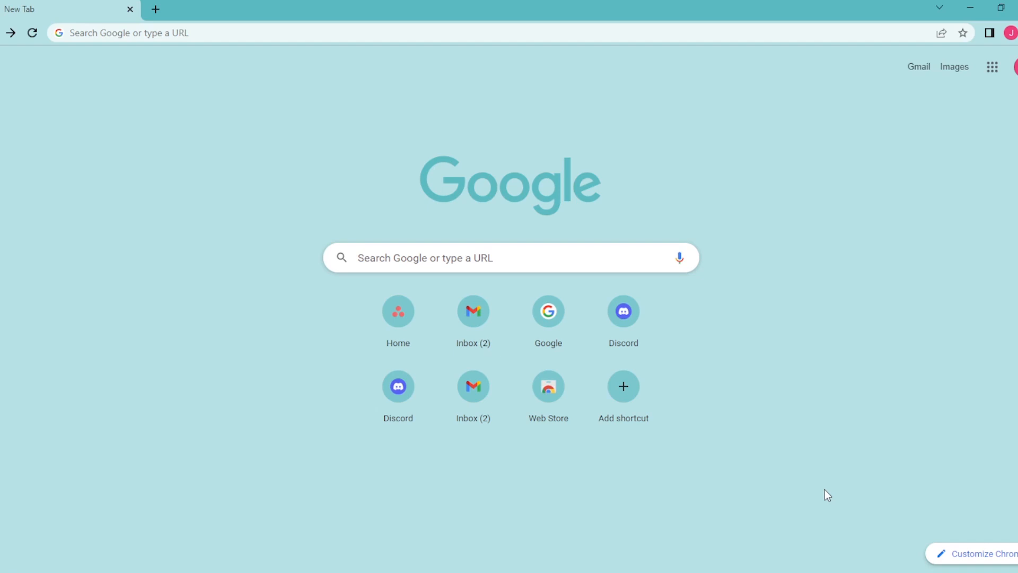
pyautogui.moveTo(539, 227)
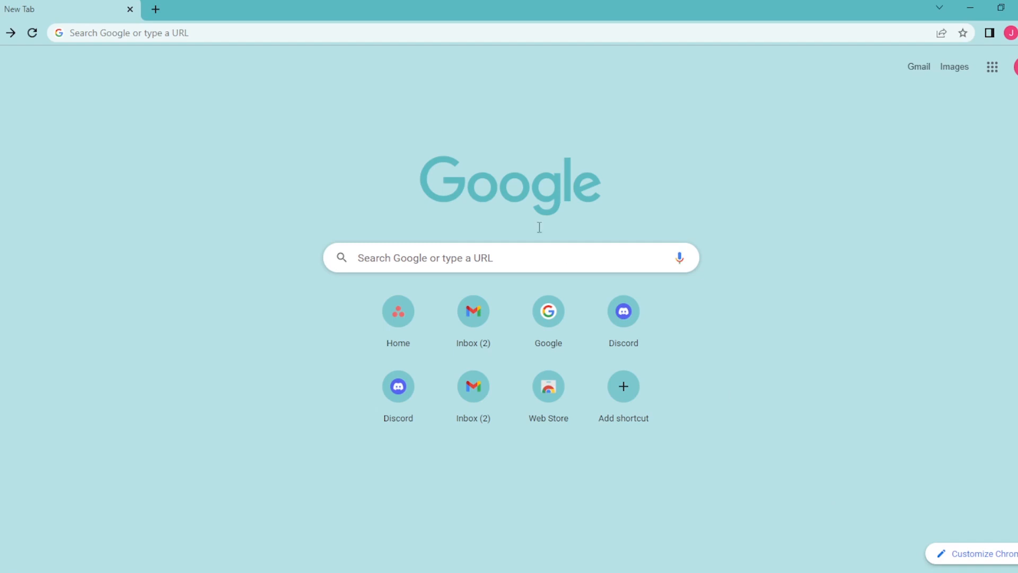
# - Go to midjourney.com and choose Join the Beta to get the Discord invite
pyautogui.write('https://midjourney.com/')
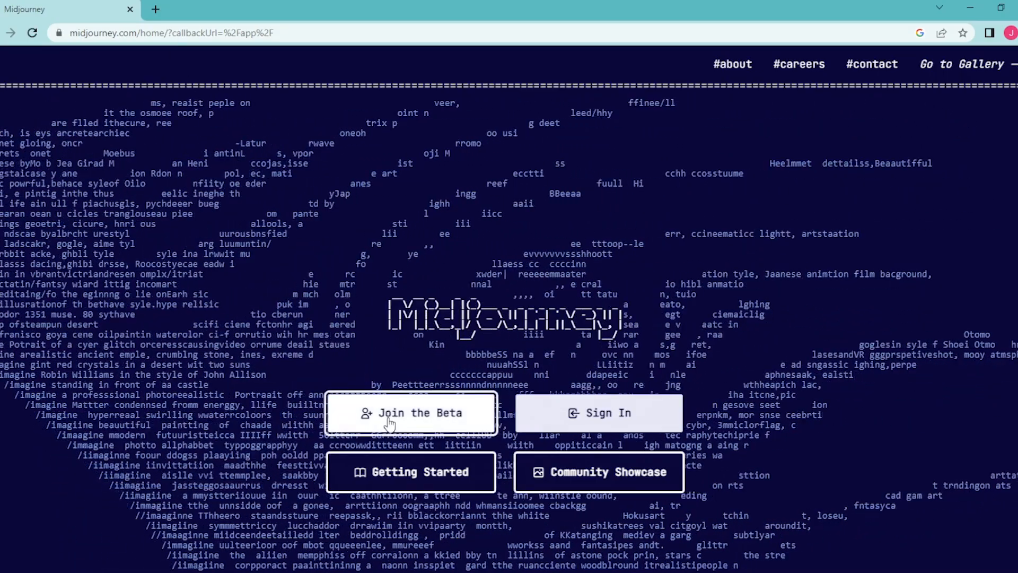
pyautogui.click(411, 413)
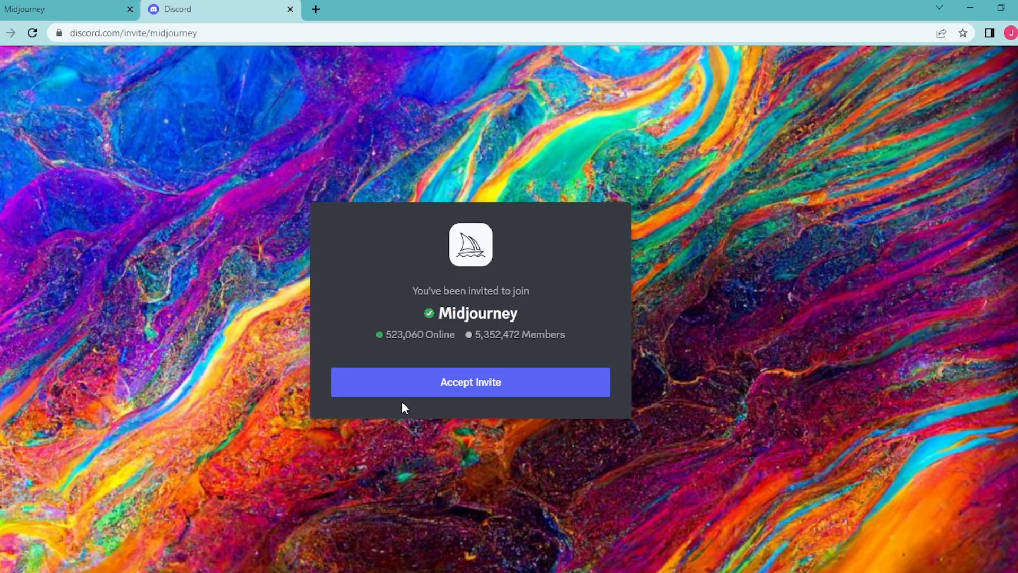
pyautogui.moveTo(426, 393)
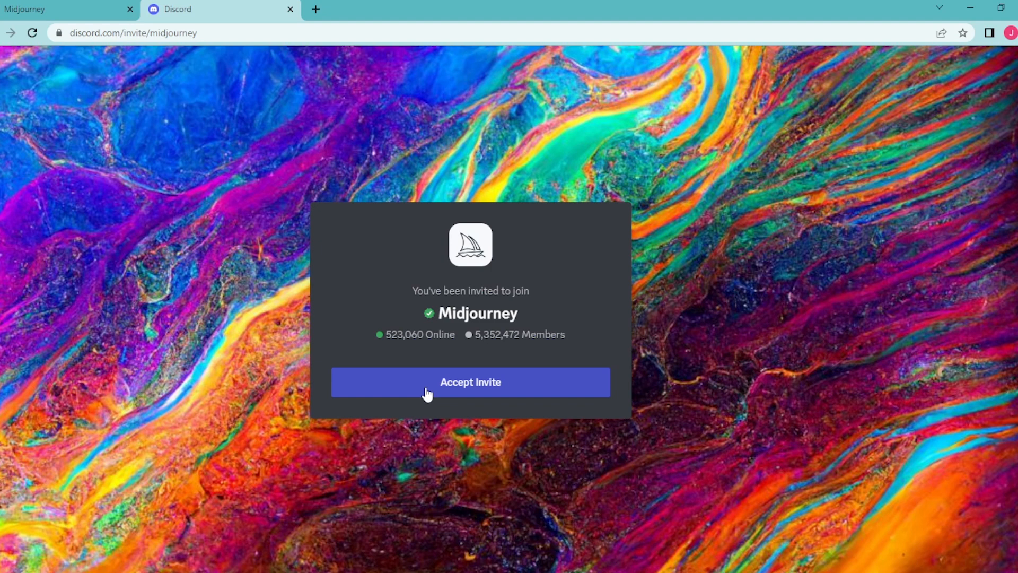
# - Accept the Midjourney server invite, triggering the human-verification check
pyautogui.click(470, 382)
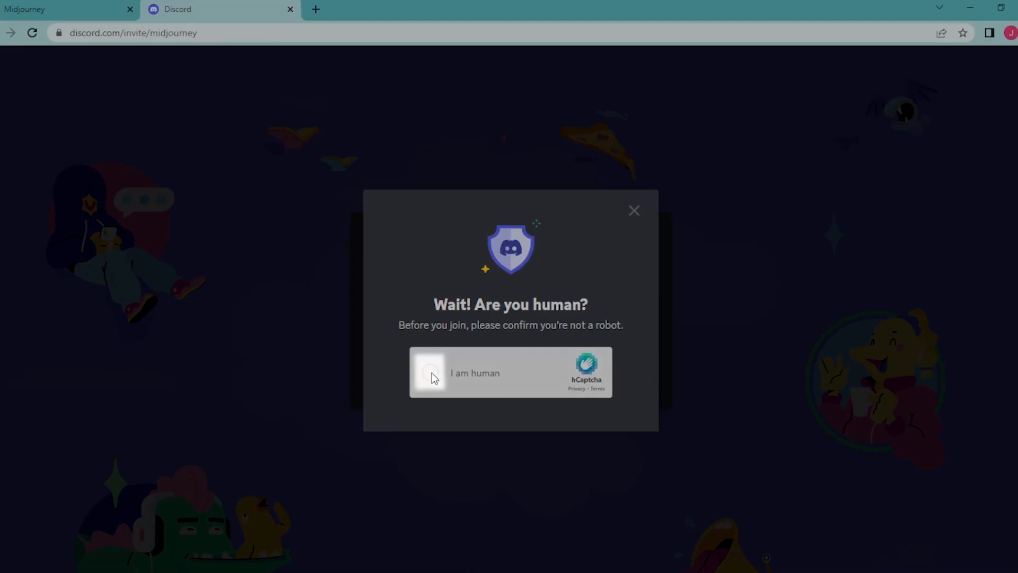
# - Confirm 'I am human' and pass the apple-on-a-plate image captcha to reach the Midjourney Home page
pyautogui.click(429, 372)
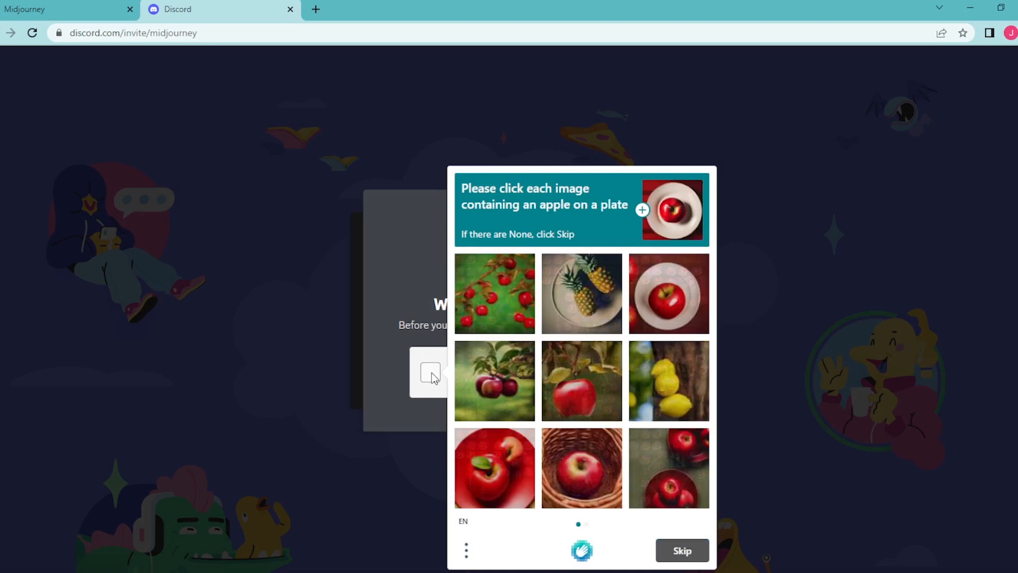
pyautogui.click(668, 293)
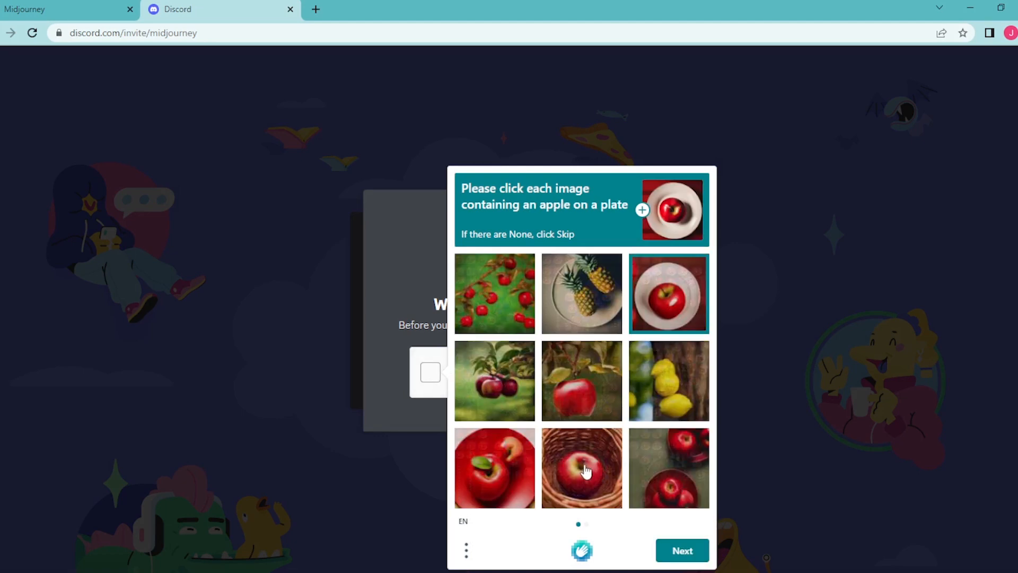
pyautogui.click(495, 468)
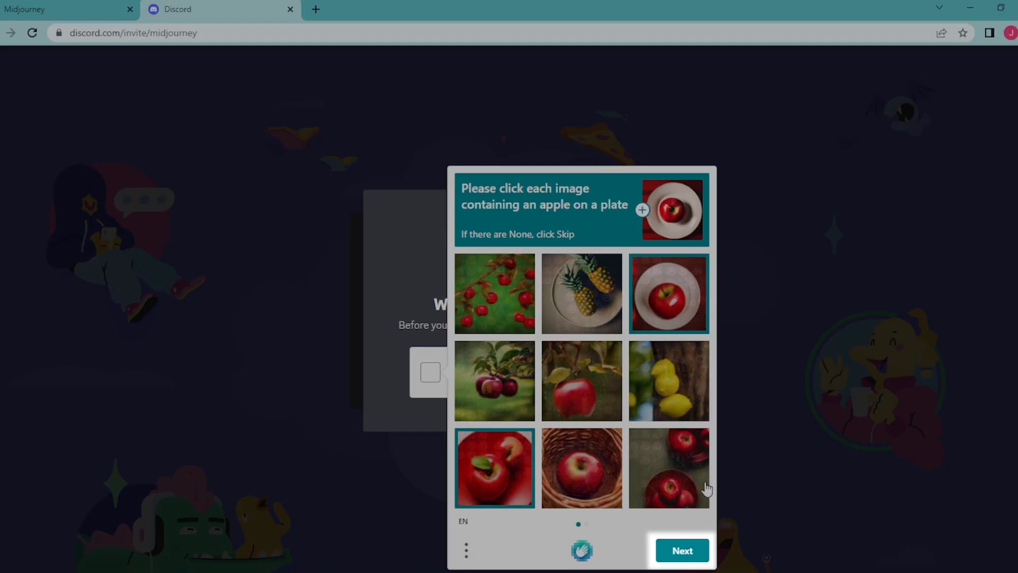
pyautogui.click(682, 550)
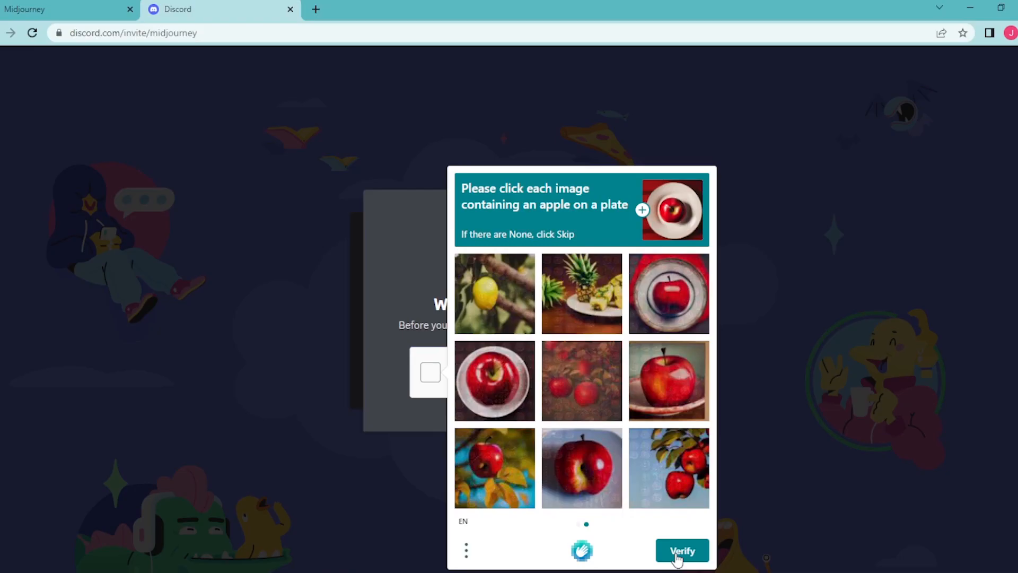
pyautogui.click(494, 380)
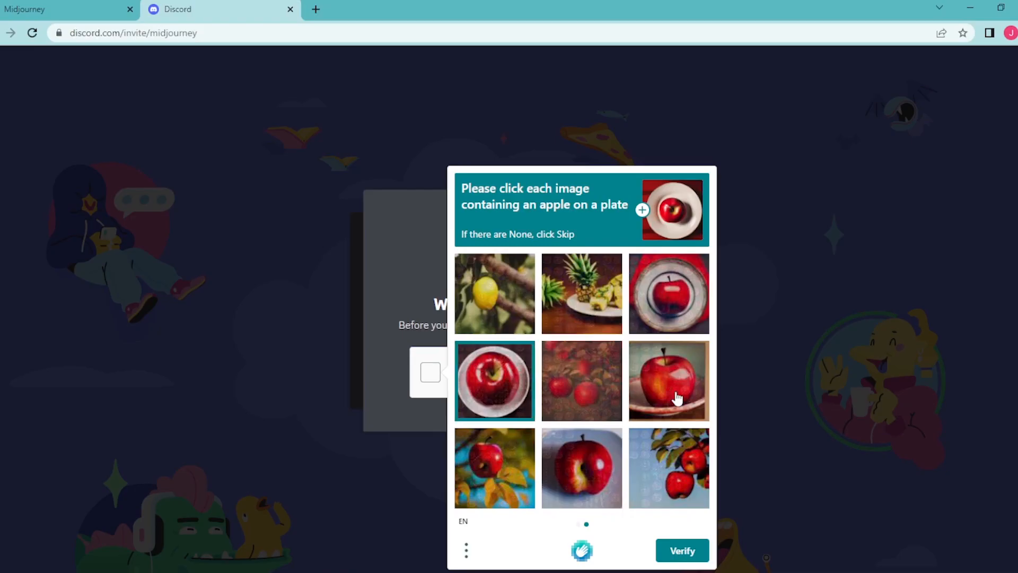
pyautogui.click(669, 381)
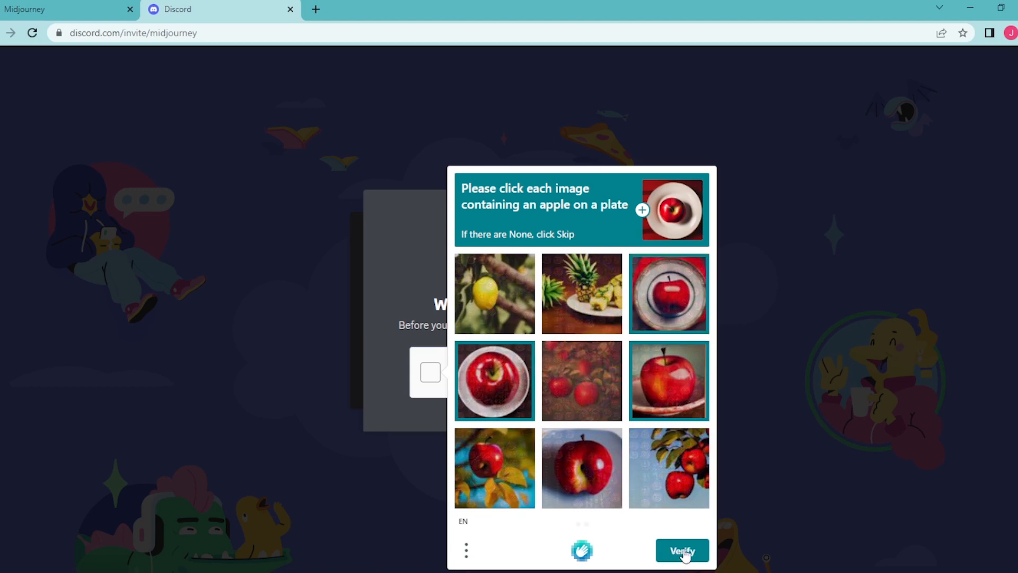
pyautogui.click(682, 551)
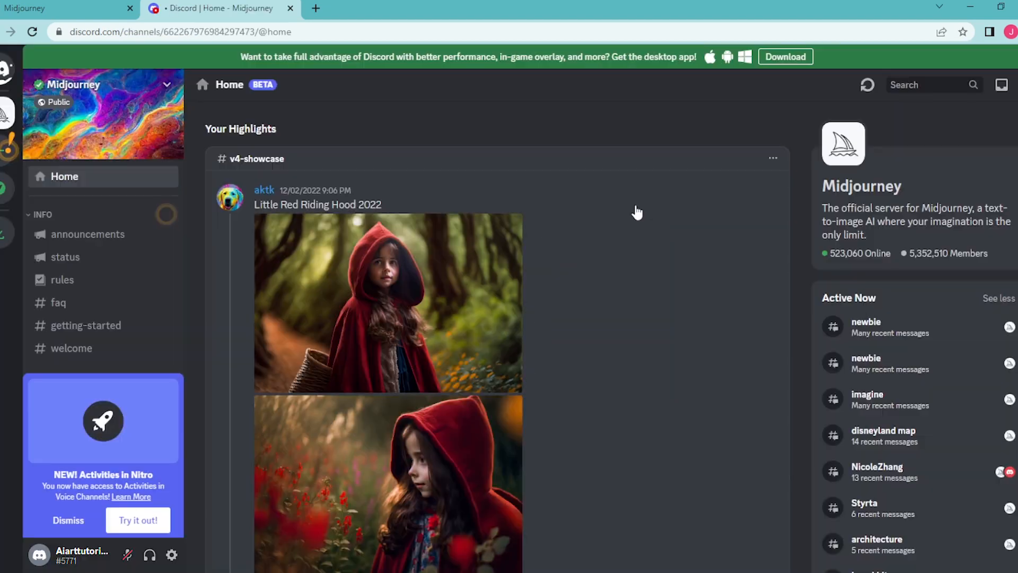